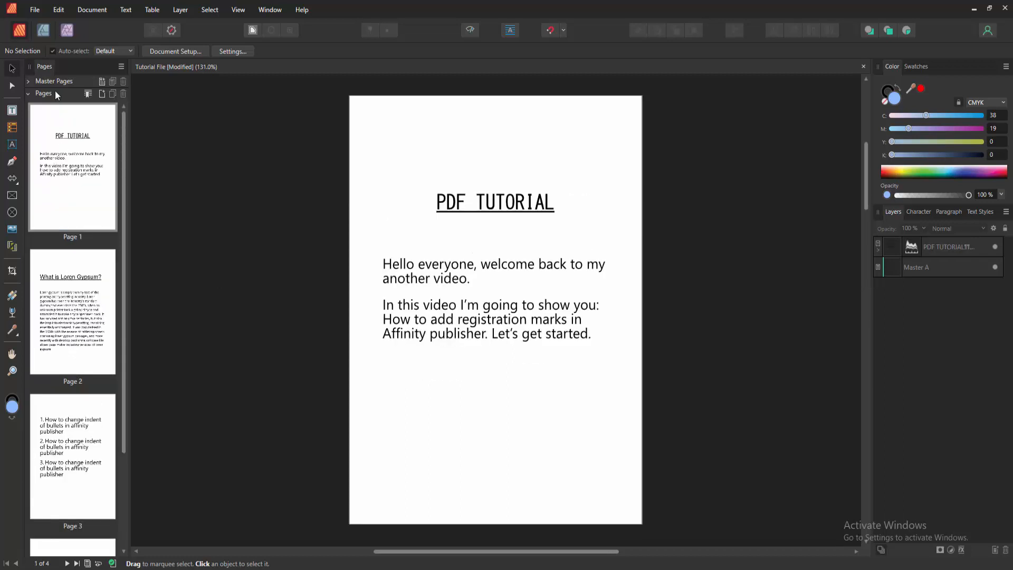
Step: Open the Print dialog from the File menu, with Adobe PDF as printer
left_click(36, 10)
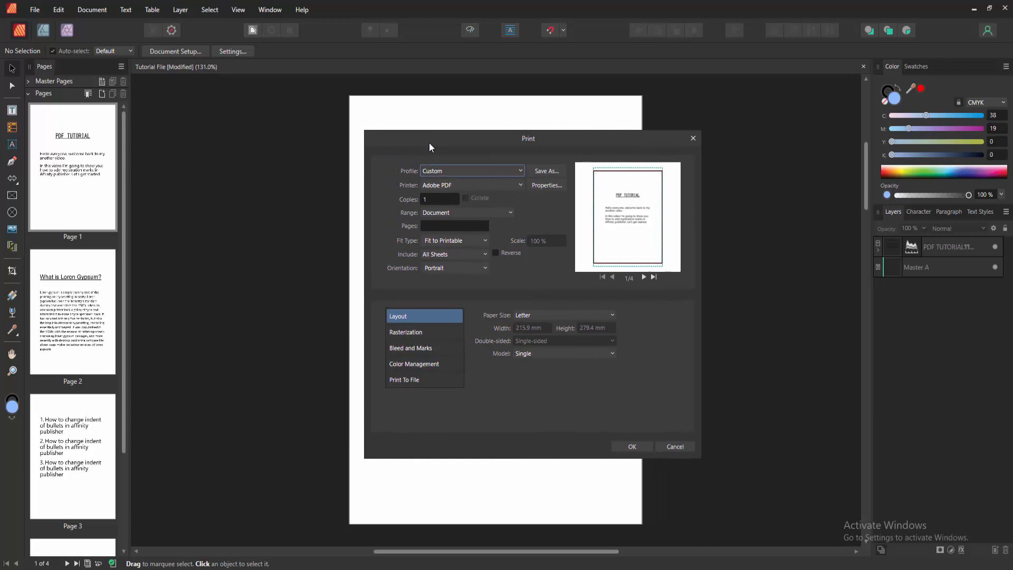
Step: Enable bleed, printer marks and registration marks in the Bleed and Marks options
left_click(410, 348)
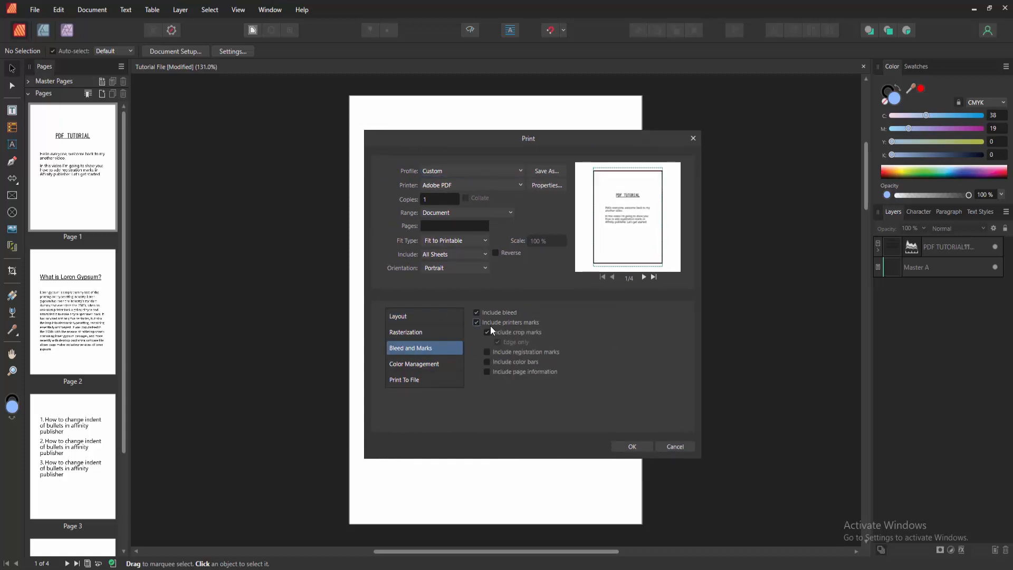
left_click(487, 332)
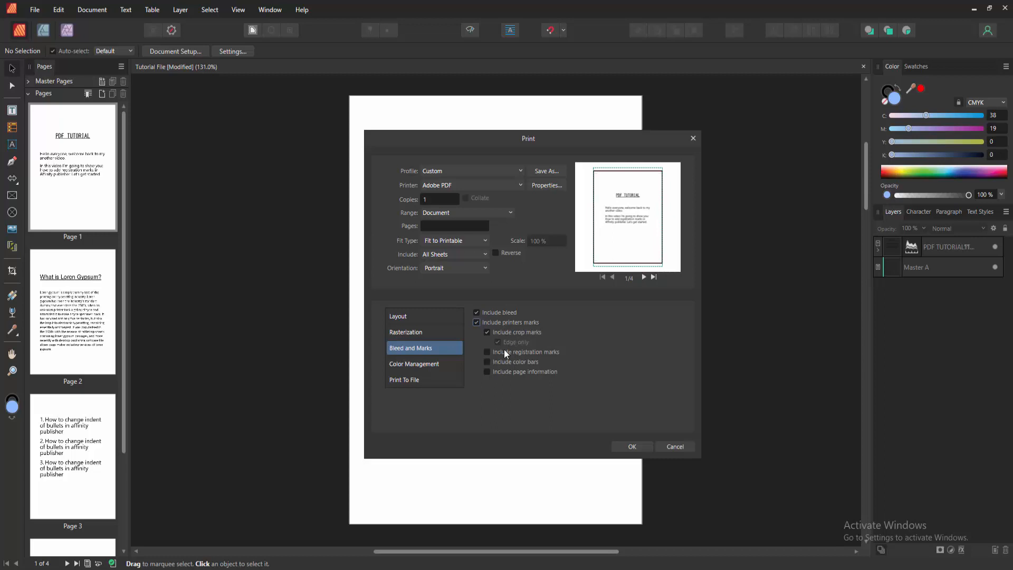
left_click(487, 352)
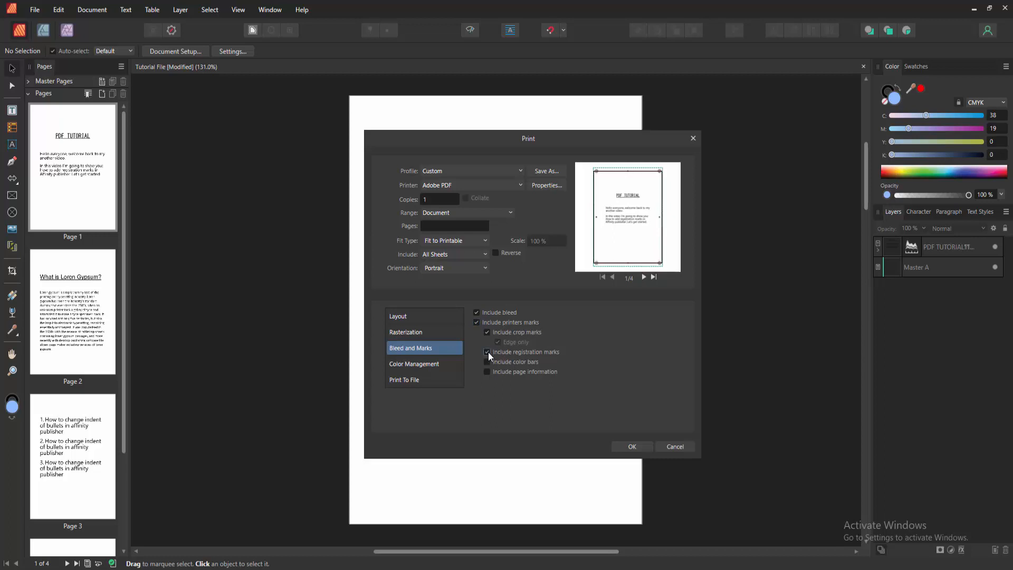
left_click(486, 352)
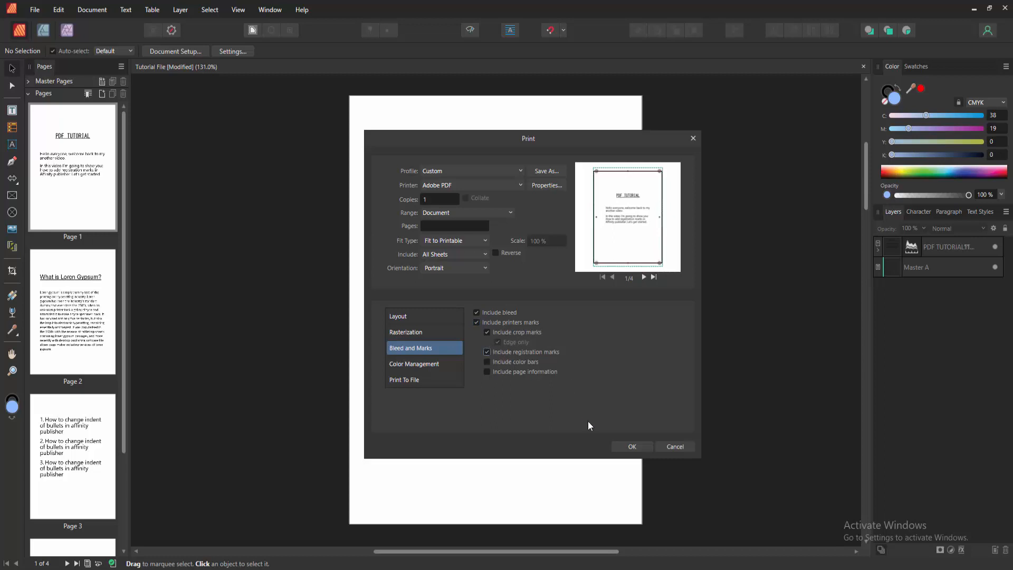
Step: Print to a PDF named 'Tutorial File 4' saved on the Desktop
left_click(632, 446)
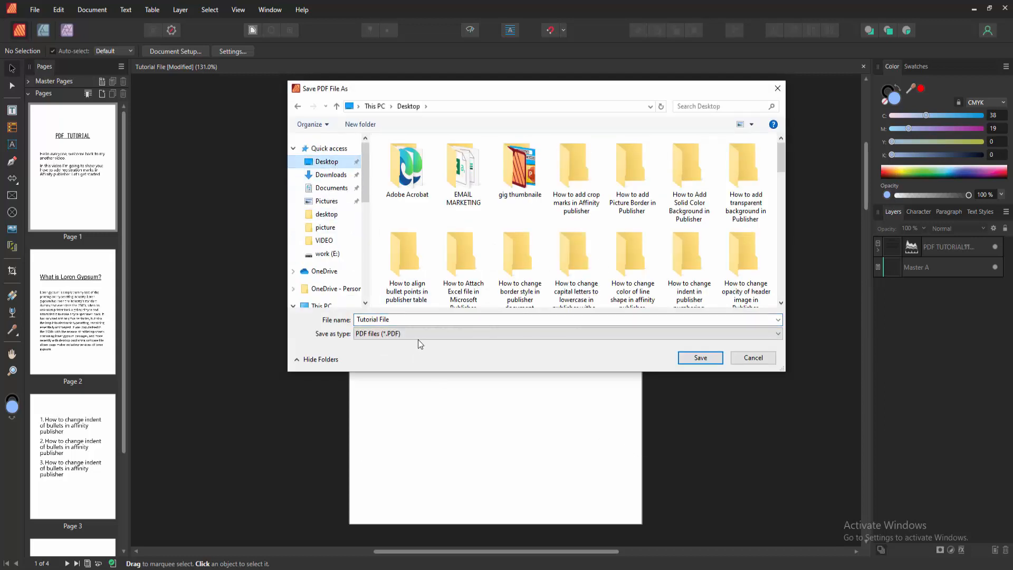
left_click(409, 319)
type(" 4")
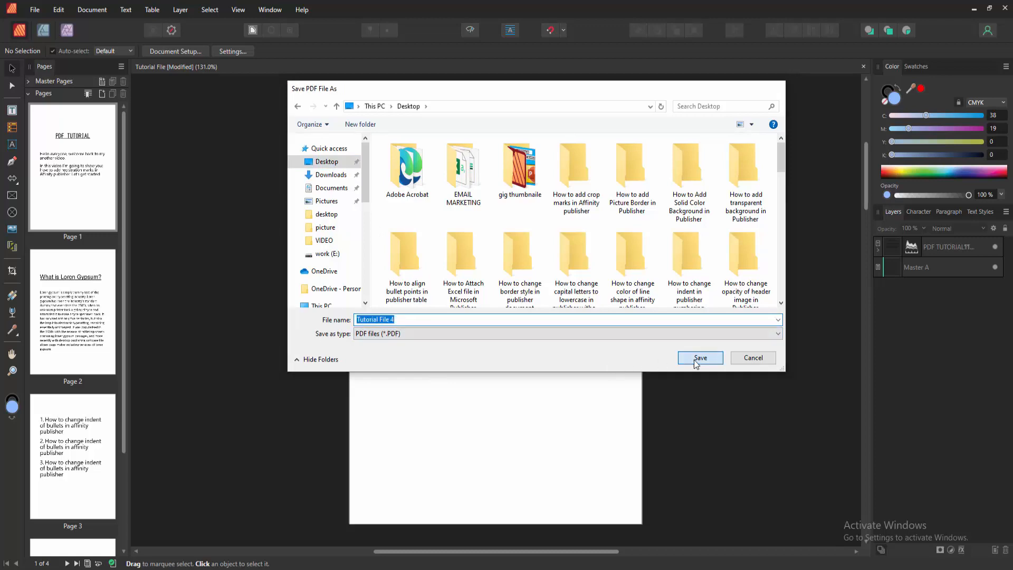
left_click(700, 357)
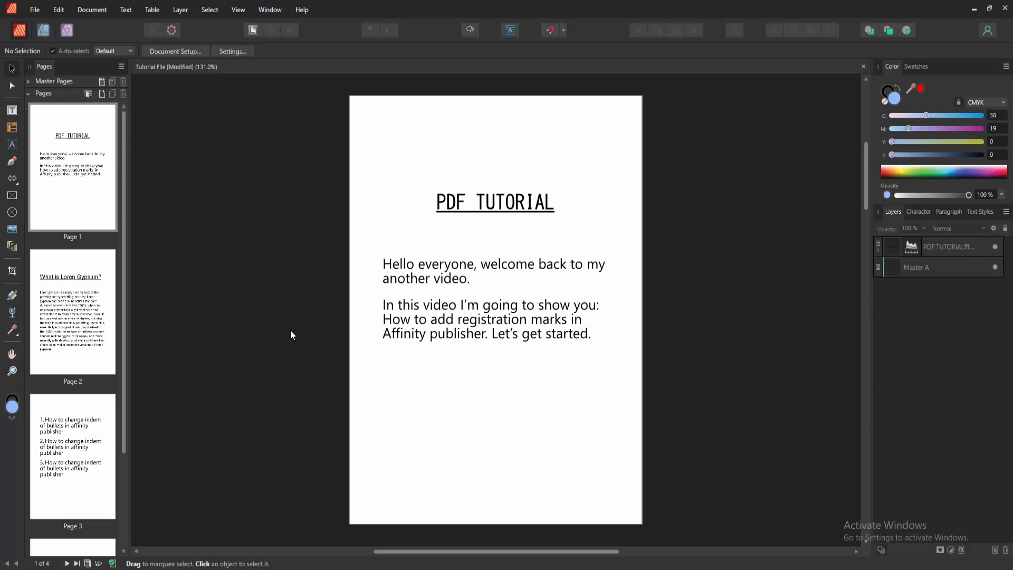
mouse_move(292, 333)
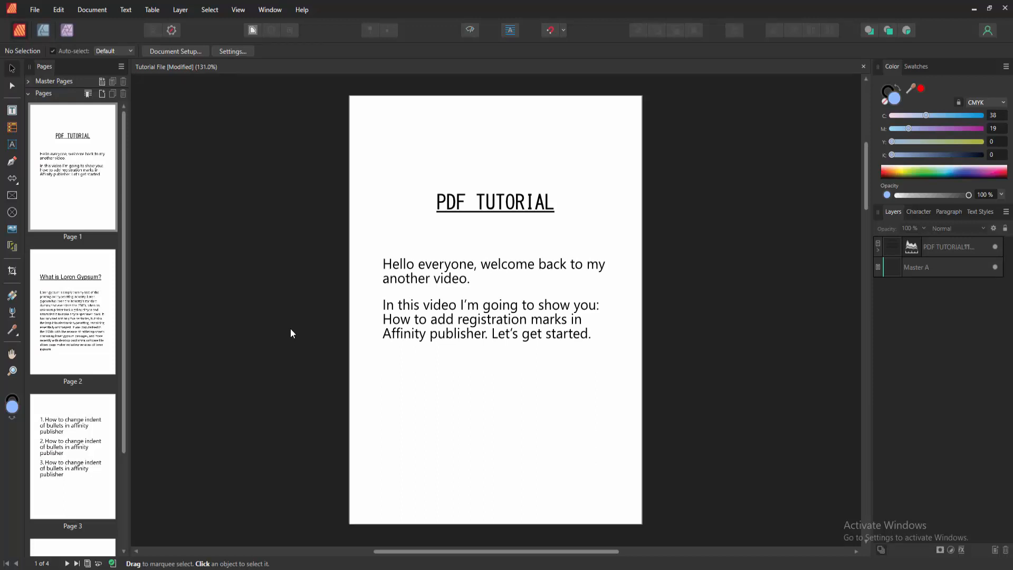